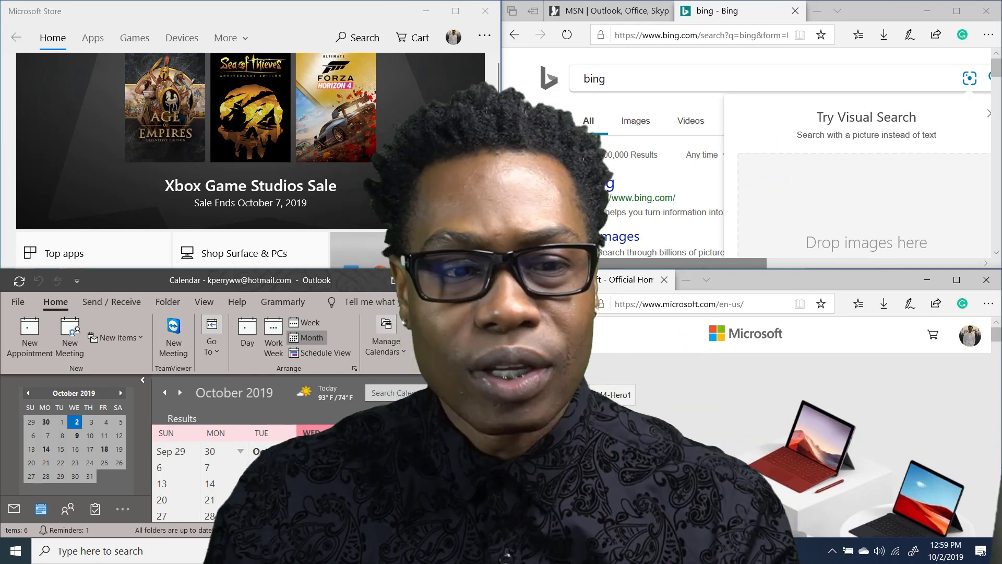
Step: Restore the snapped windows to floating size, leaving the Edge YouTube window in front
{"action": "scroll", "scroll_direction": "down", "scroll_amount": 3}
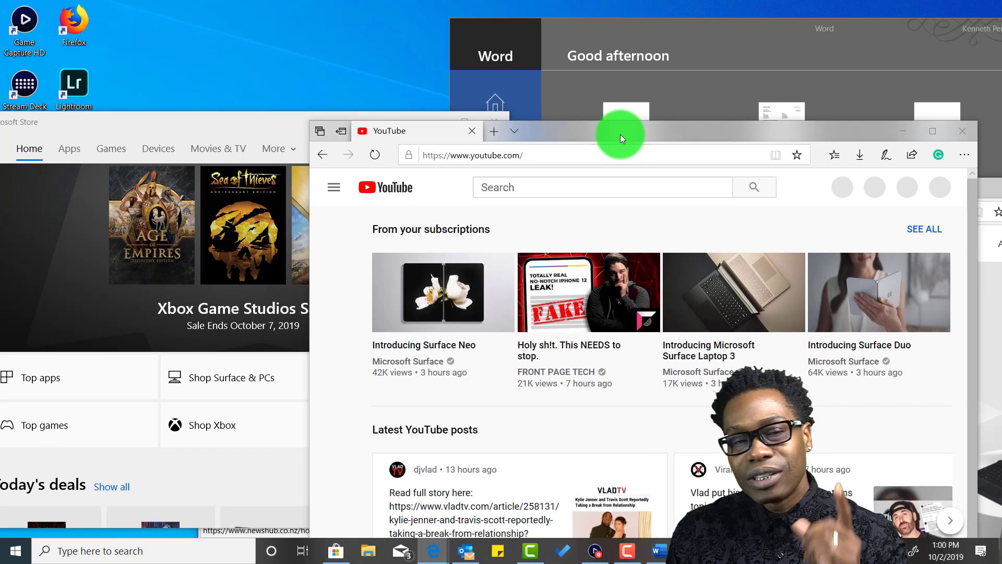
Step: Bring the Microsoft Store window to the front over the YouTube and Word windows
{"action": "left_click", "coordinate": [333, 187]}
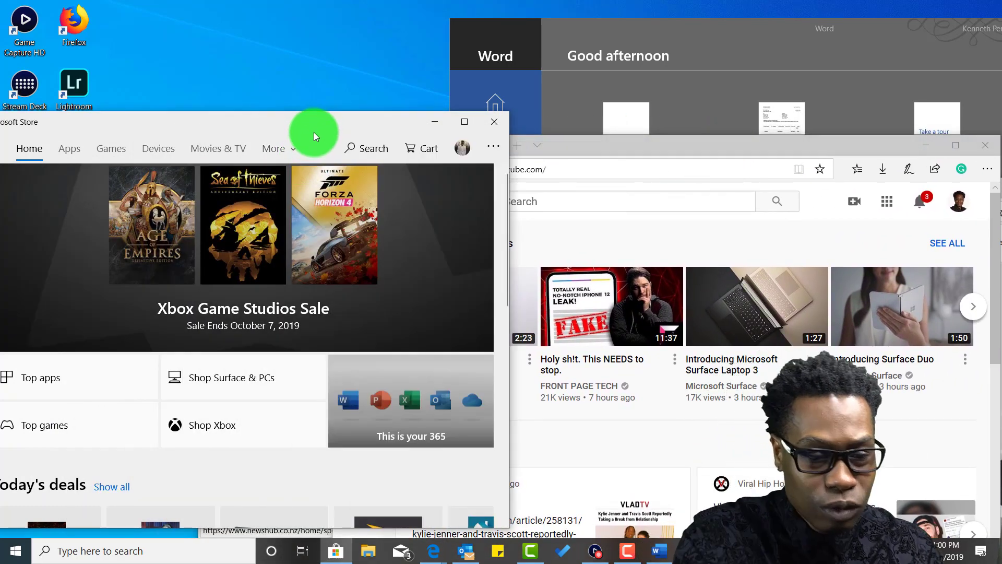
{"action": "mouse_move", "coordinate": [179, 125]}
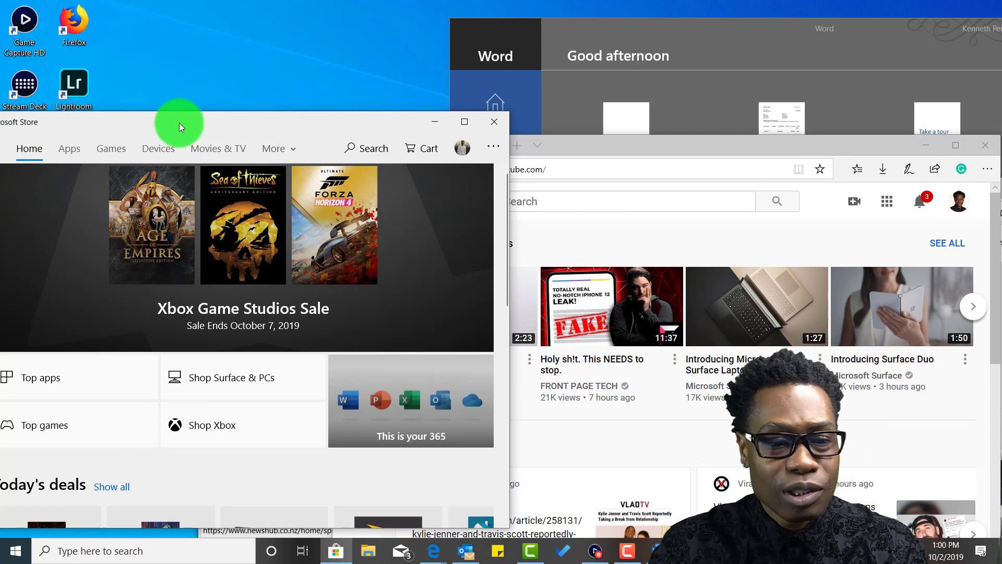
{"action": "mouse_move", "coordinate": [182, 132]}
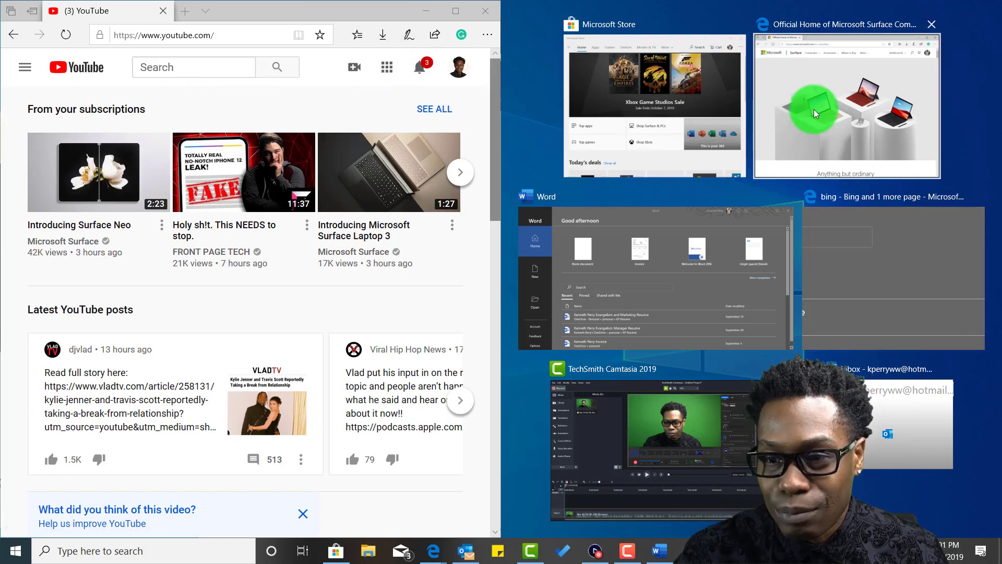
Step: Fill the right half with the Microsoft Surface page beside YouTube
{"action": "left_click", "coordinate": [845, 105]}
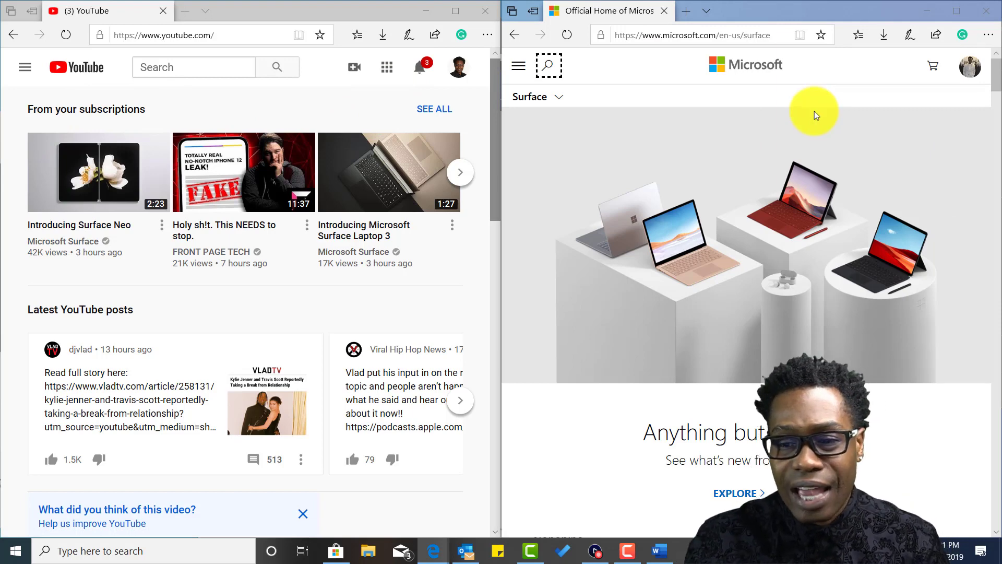
{"action": "mouse_move", "coordinate": [715, 161]}
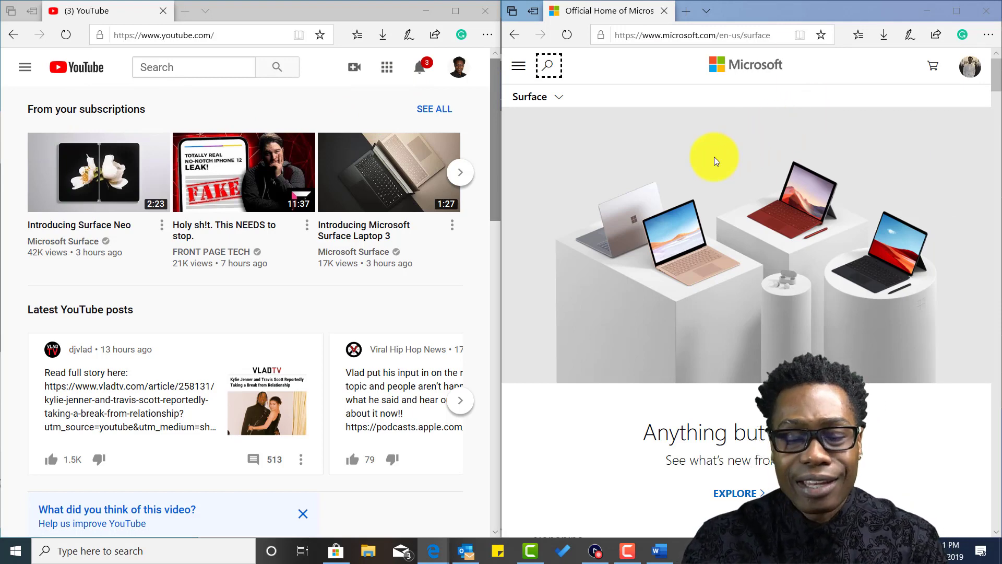
{"action": "mouse_move", "coordinate": [733, 253]}
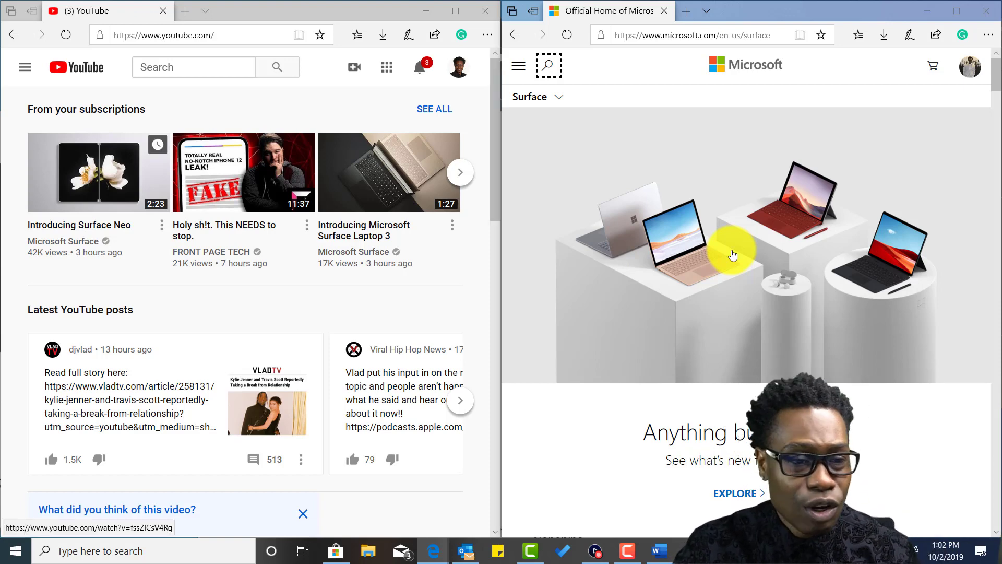
{"action": "mouse_move", "coordinate": [228, 219]}
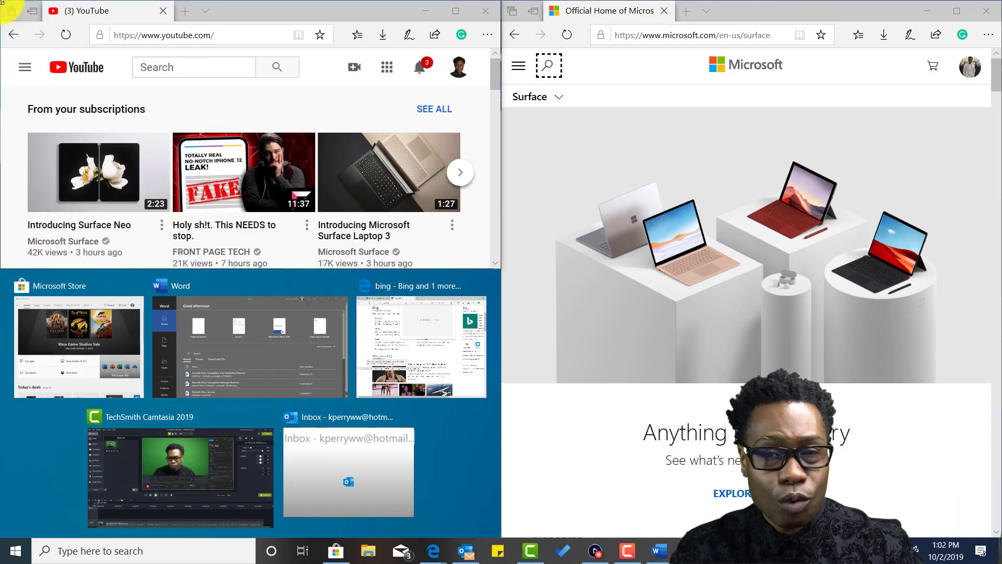
{"action": "mouse_move", "coordinate": [107, 331]}
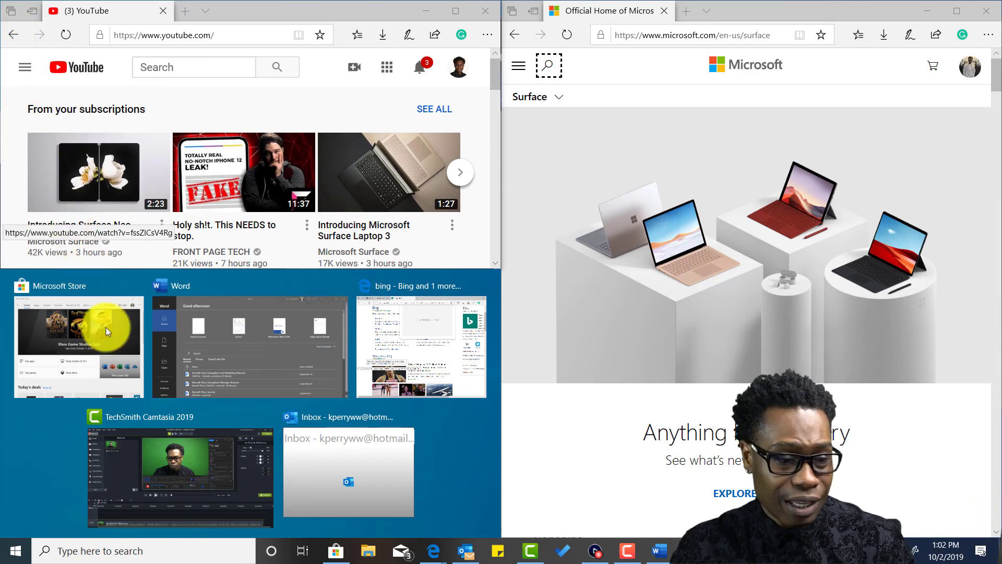
Step: Fill the bottom-left quarter with Microsoft Store and the bottom-right with Word
{"action": "left_click", "coordinate": [77, 345]}
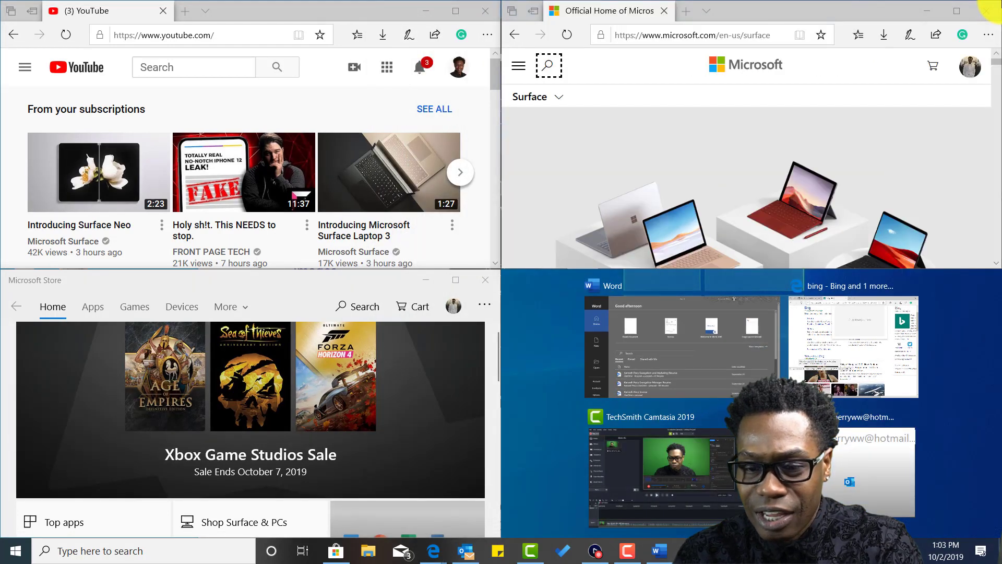
{"action": "mouse_move", "coordinate": [697, 355]}
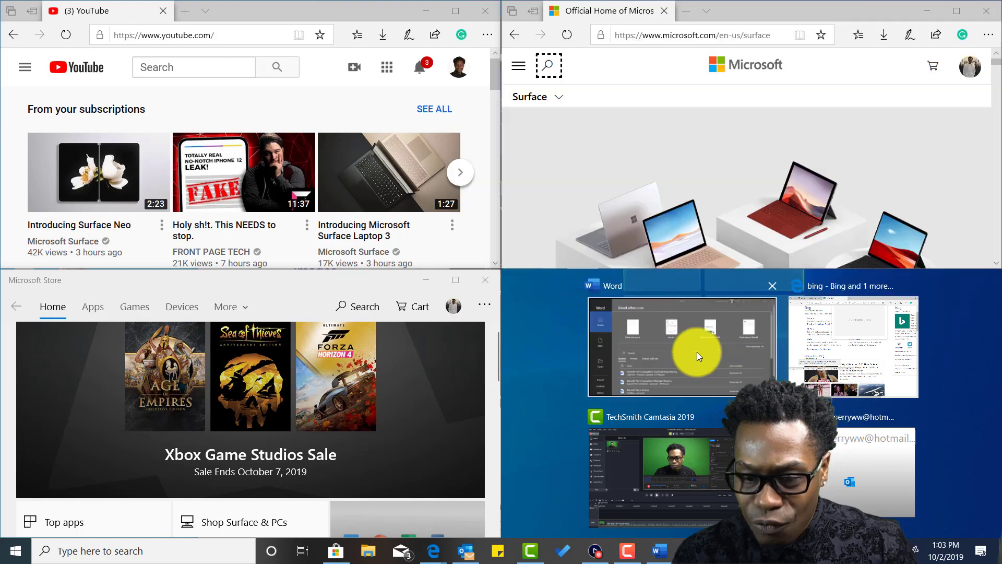
{"action": "left_click", "coordinate": [681, 345]}
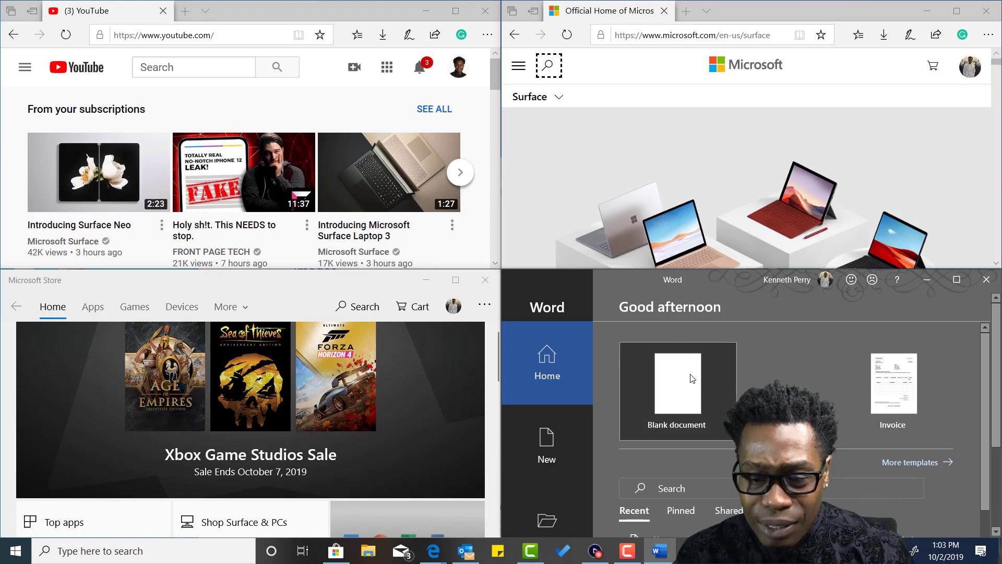
Step: Create a blank Word document and paste the Surface Neo video link into it
{"action": "left_click", "coordinate": [677, 390]}
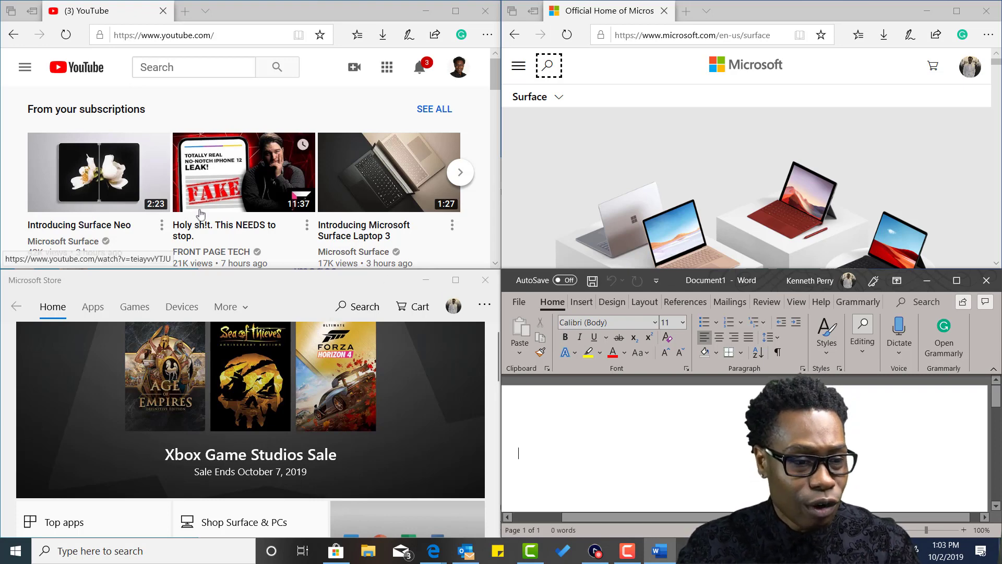
{"action": "mouse_move", "coordinate": [109, 182]}
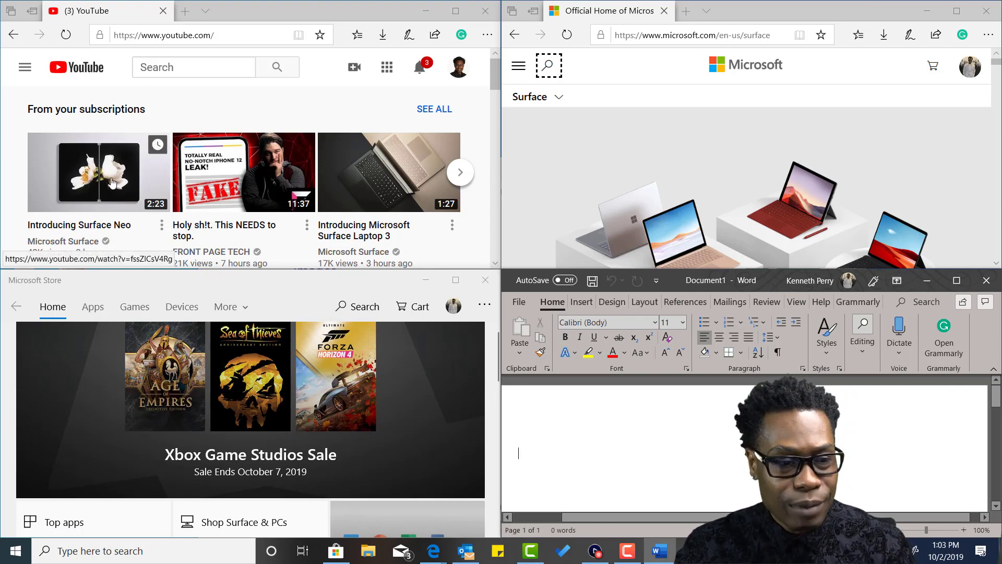
{"action": "right_click", "coordinate": [109, 182]}
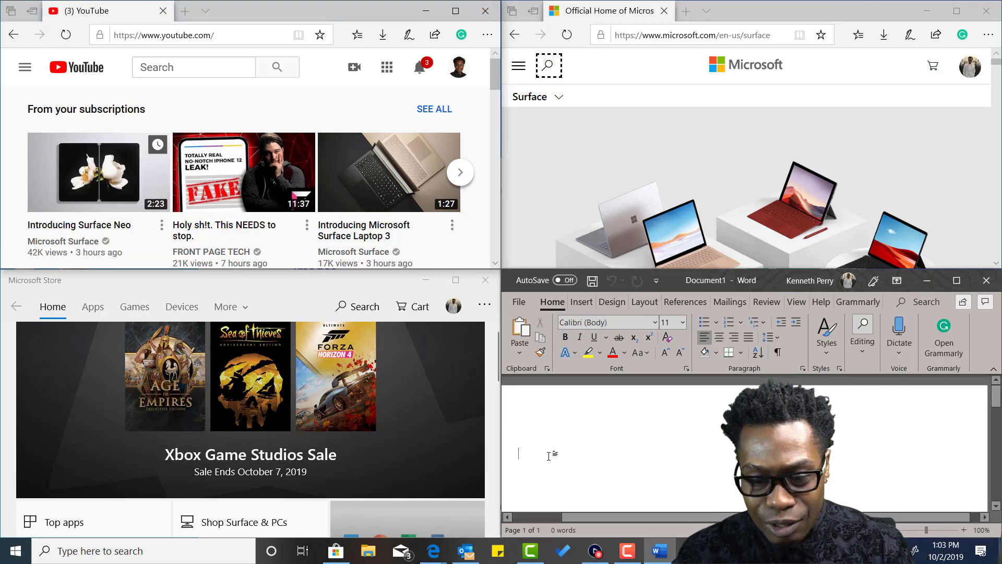
{"action": "right_click", "coordinate": [549, 456]}
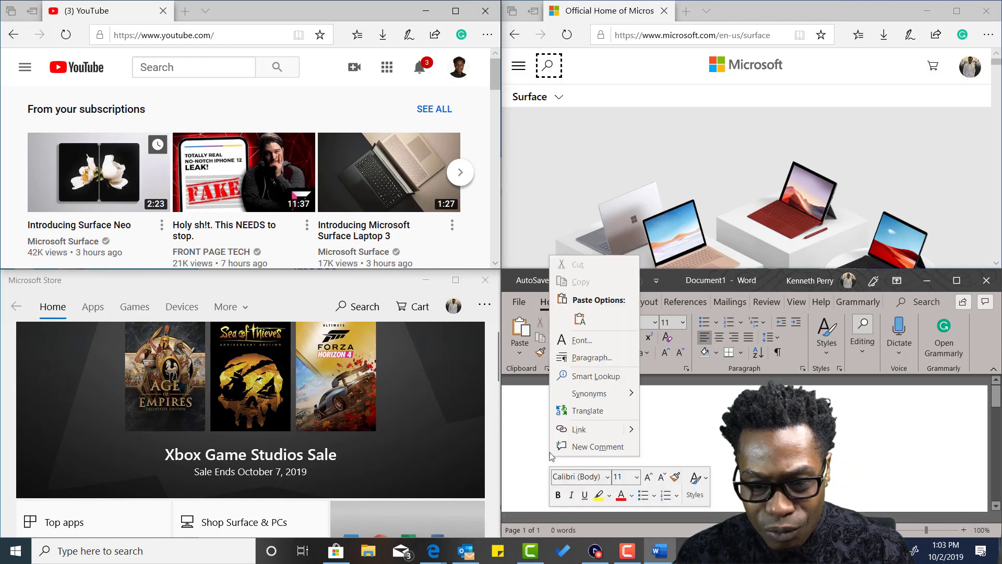
{"action": "left_click", "coordinate": [579, 319]}
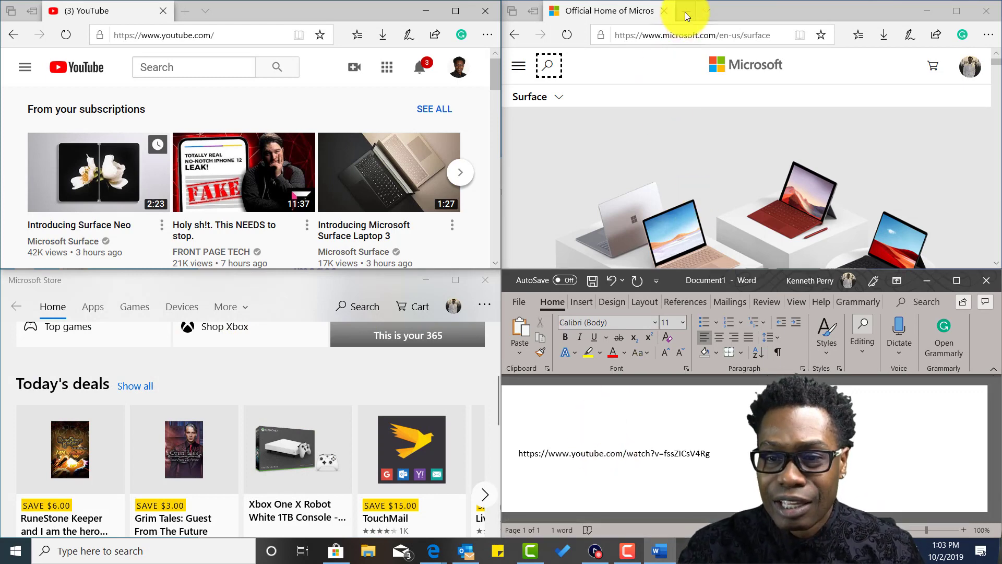
Step: Open a new Edge tab beside the Surface page and load msn.com
{"action": "left_click", "coordinate": [817, 11]}
{"action": "type", "text": "msn."}
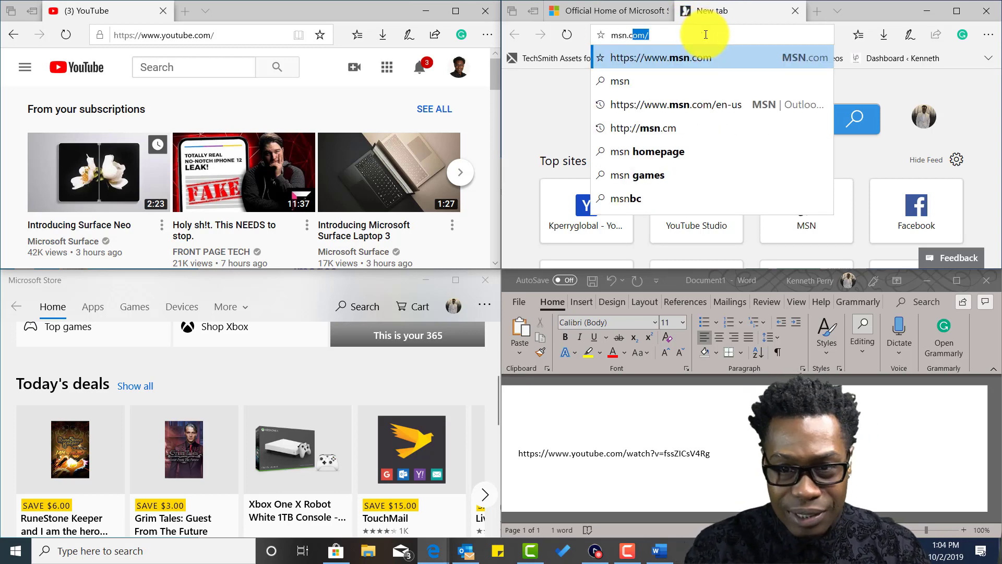
{"action": "key", "text": "Return"}
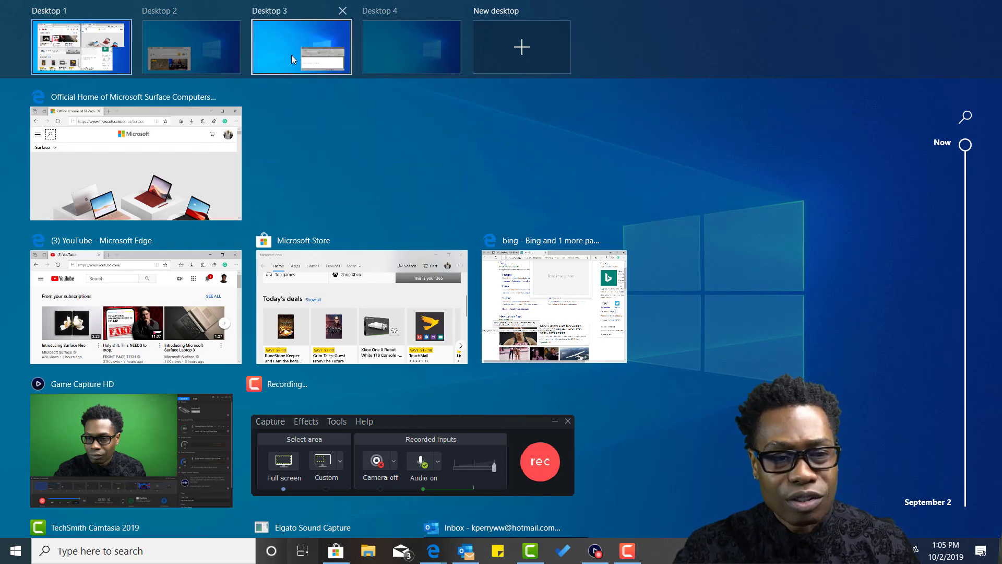
{"action": "mouse_move", "coordinate": [165, 69]}
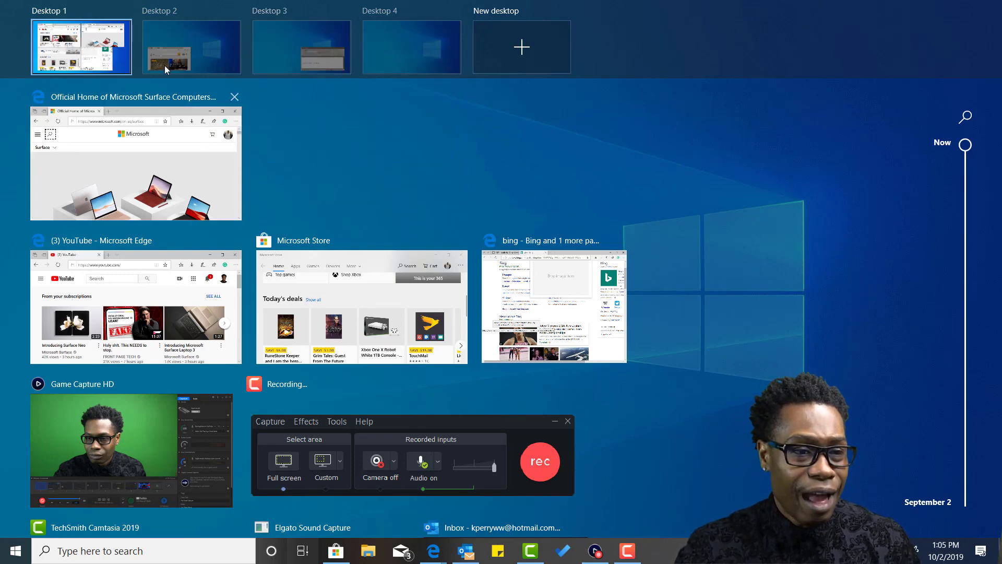
{"action": "mouse_move", "coordinate": [422, 348]}
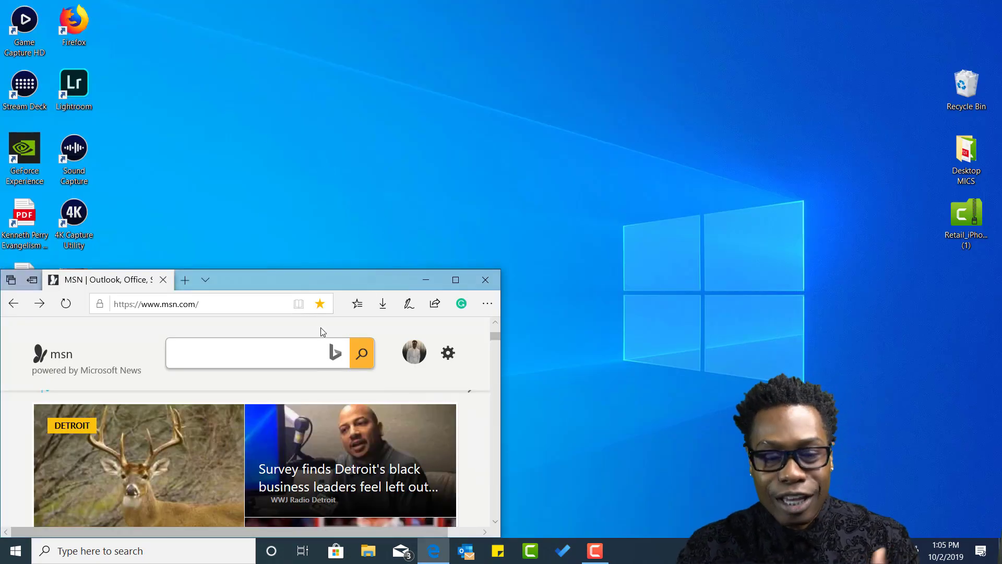
Step: Bring the Word document onto Desktop 2, maximize it, and return to Task View
{"action": "left_click", "coordinate": [302, 550]}
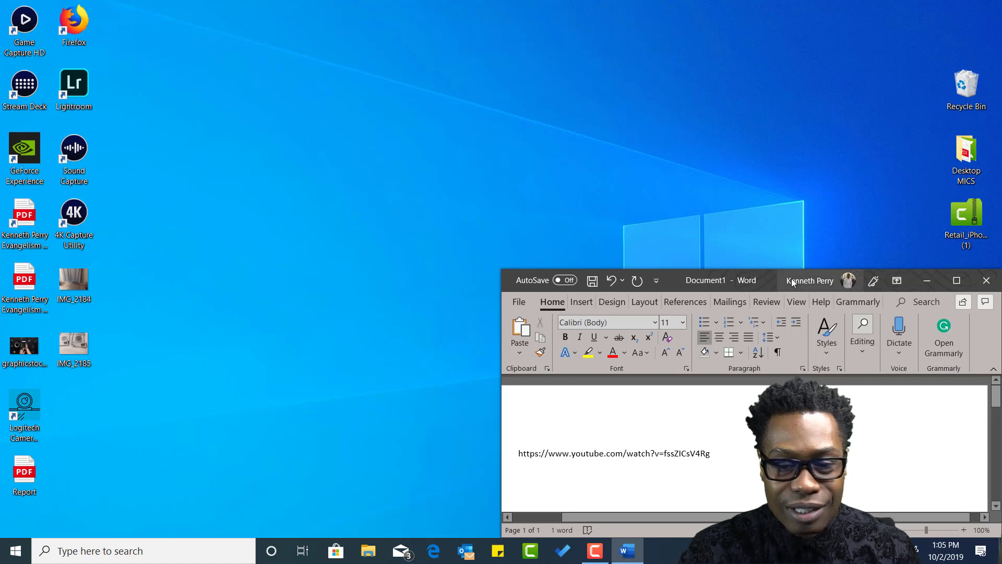
{"action": "left_click", "coordinate": [957, 280]}
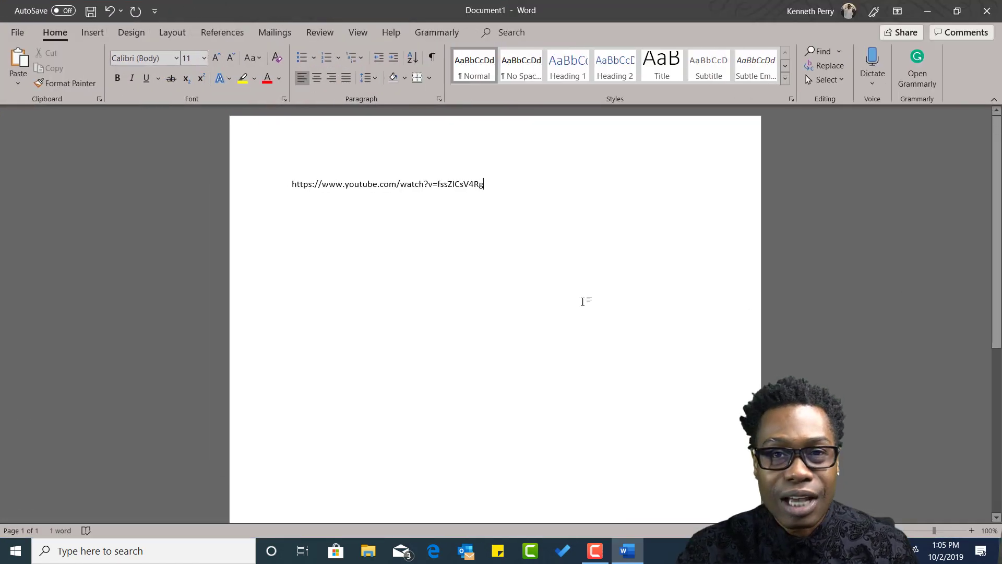
{"action": "mouse_move", "coordinate": [427, 314]}
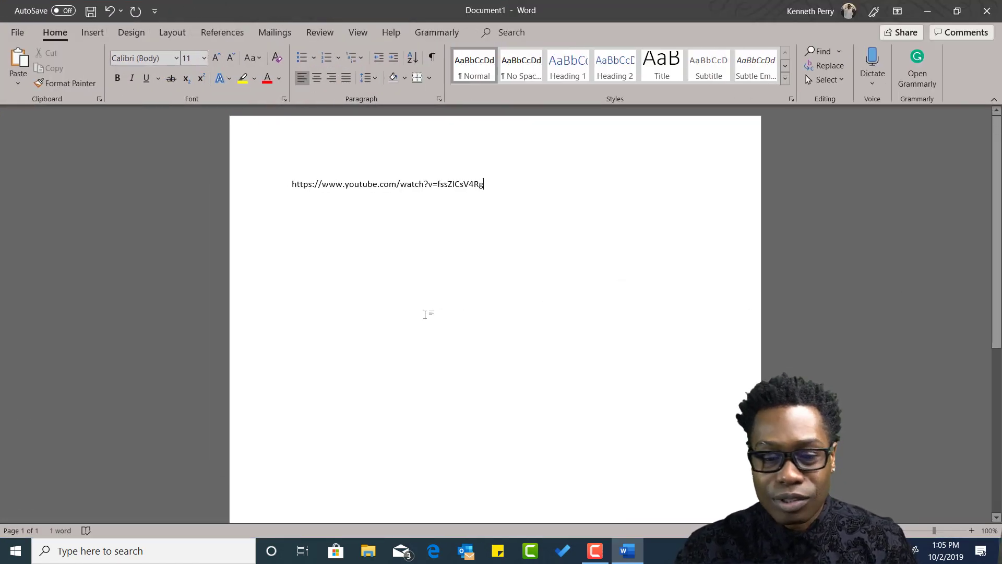
{"action": "left_click", "coordinate": [302, 553]}
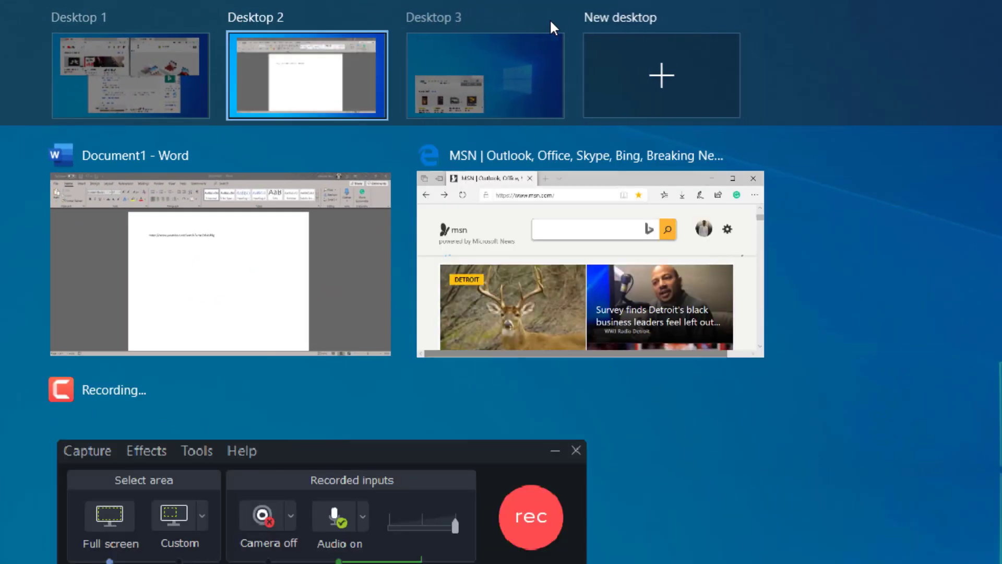
{"action": "mouse_move", "coordinate": [373, 17]}
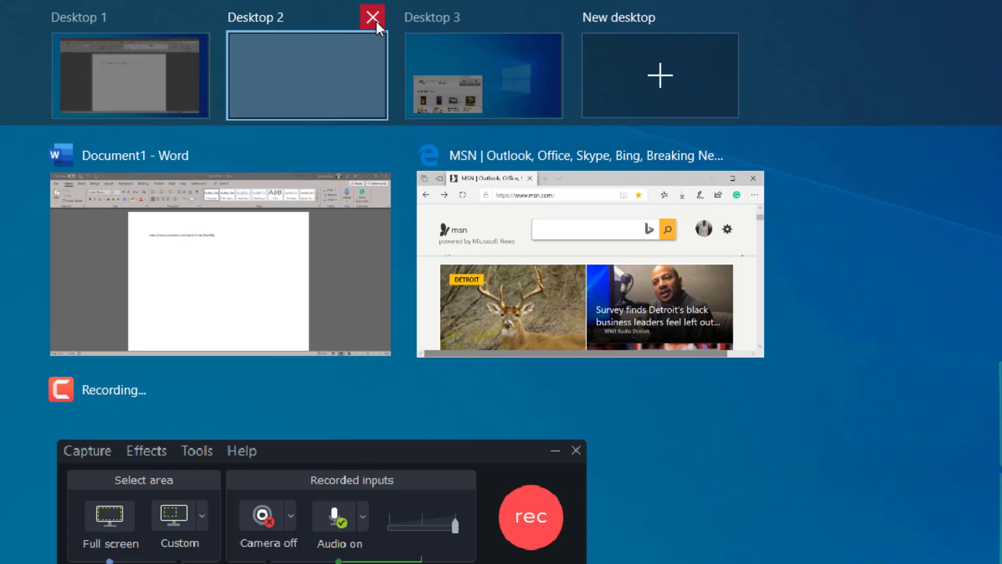
Step: Close the second and other extra virtual desktops in Task View
{"action": "left_click", "coordinate": [373, 17]}
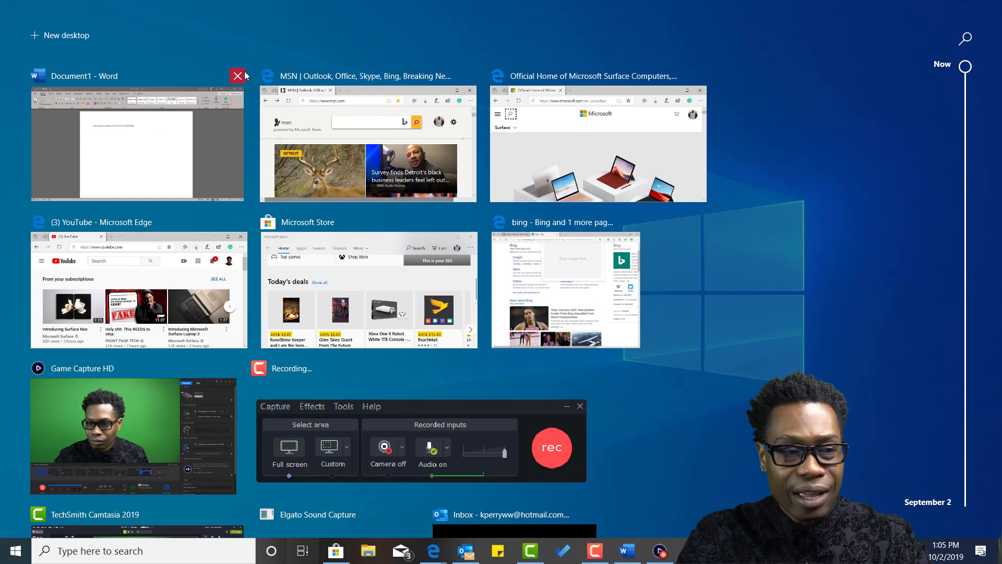
{"action": "left_click", "coordinate": [237, 75]}
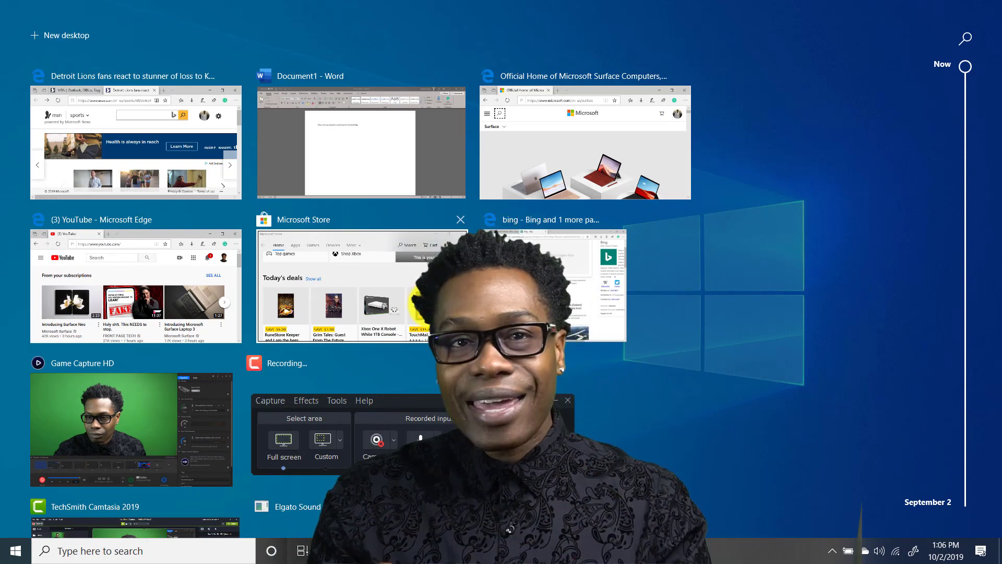
{"action": "left_click", "coordinate": [375, 439]}
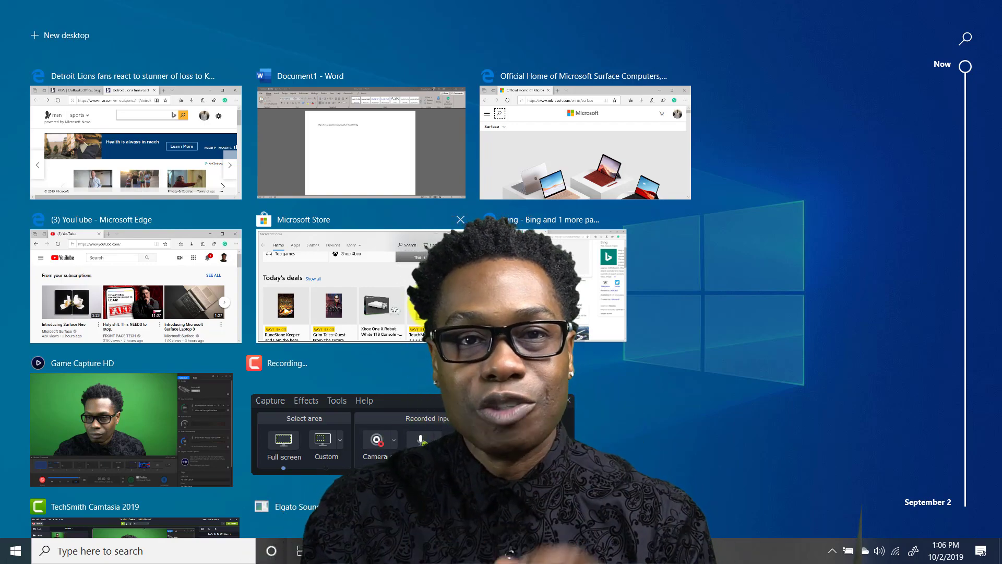
{"action": "left_click", "coordinate": [376, 442]}
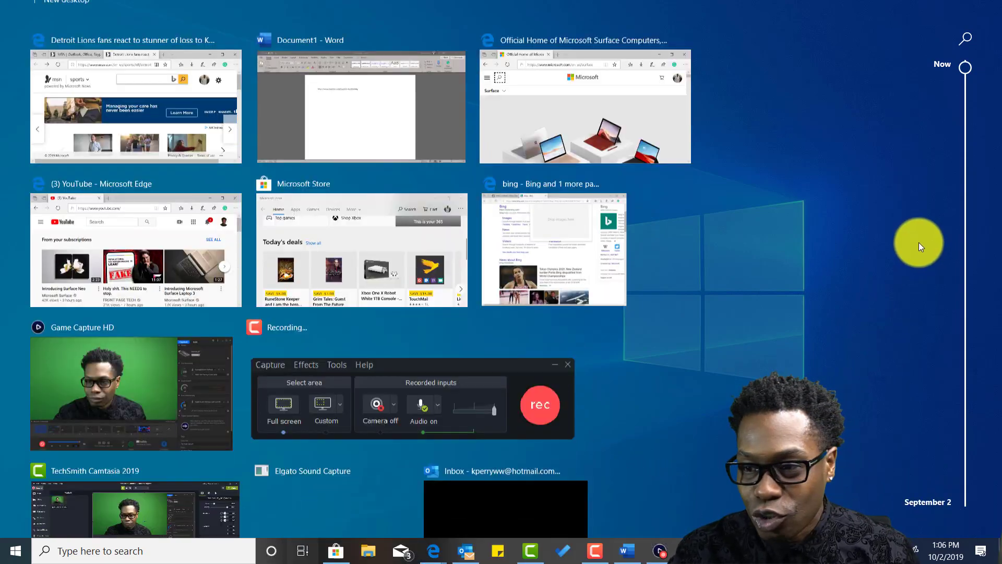
Step: Scroll Timeline to September 4, reopen the Michigan Basketball article, and dismiss its overlay
{"action": "scroll", "scroll_direction": "down", "scroll_amount": 3}
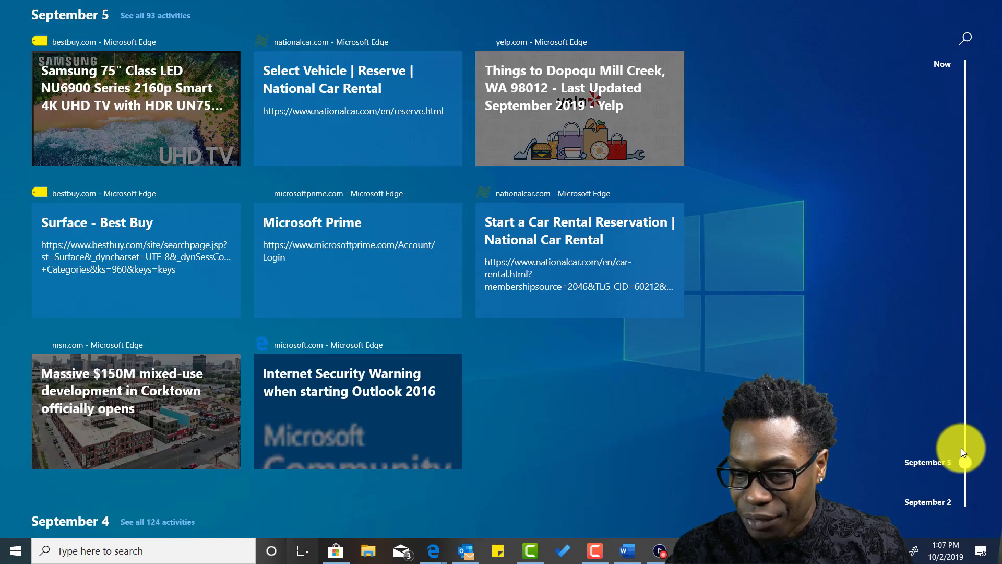
{"action": "scroll", "scroll_direction": "down", "scroll_amount": 3}
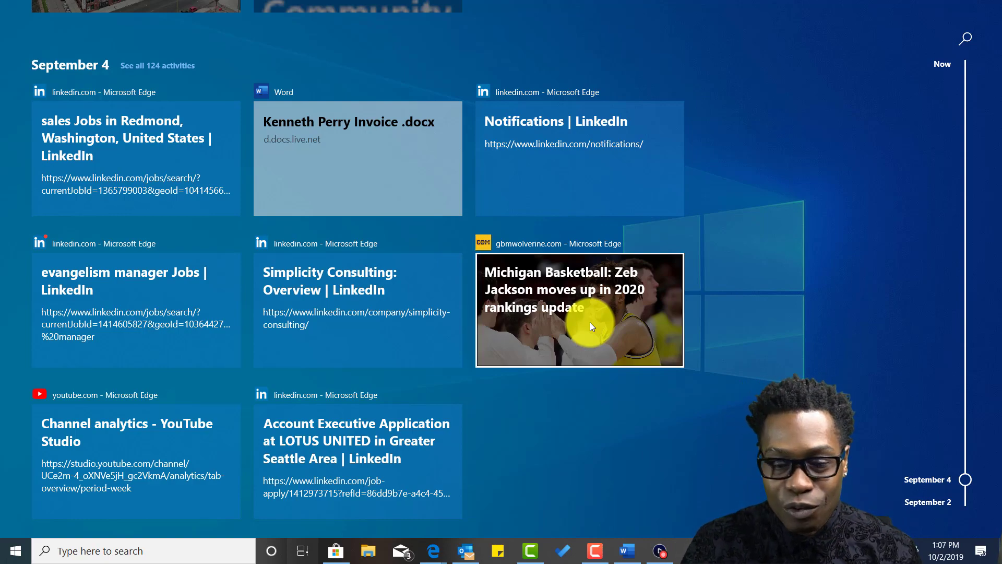
{"action": "left_click", "coordinate": [578, 308]}
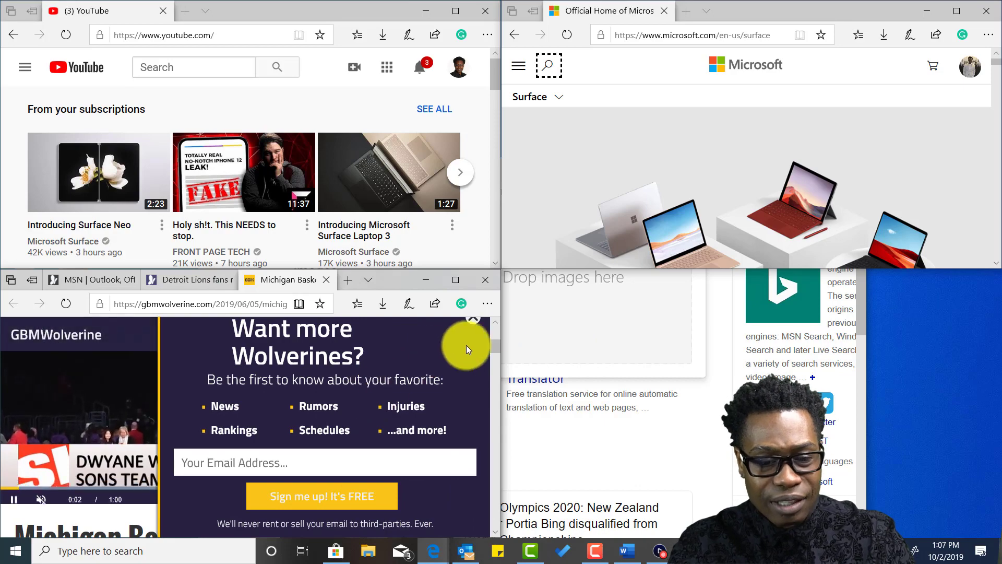
{"action": "left_click", "coordinate": [472, 319]}
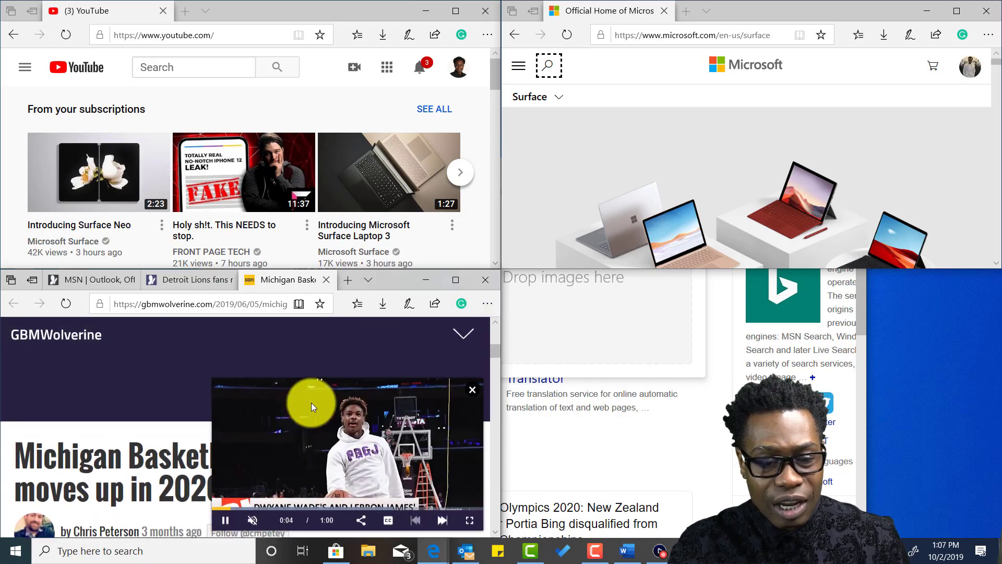